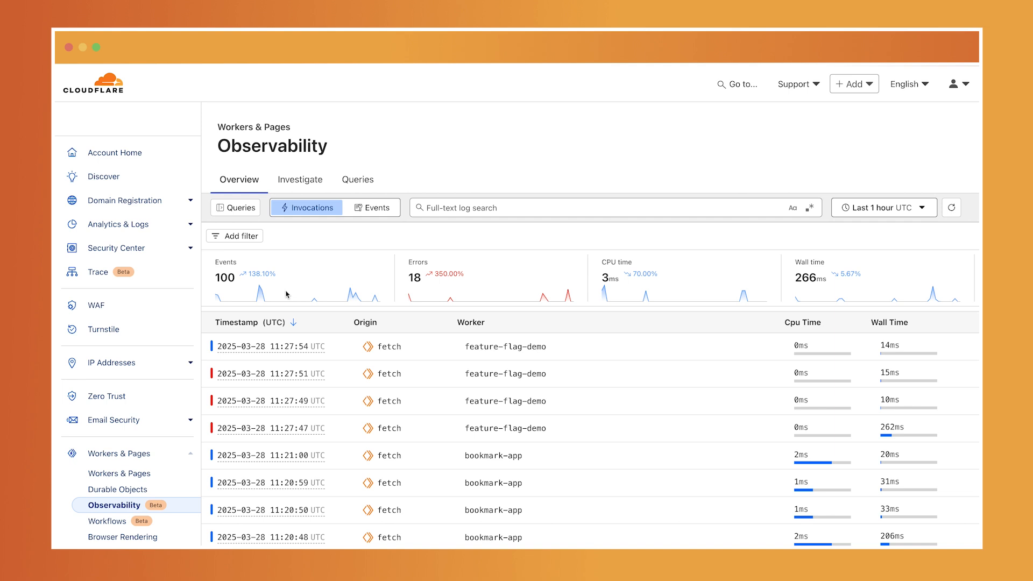
pyautogui.moveTo(315, 234)
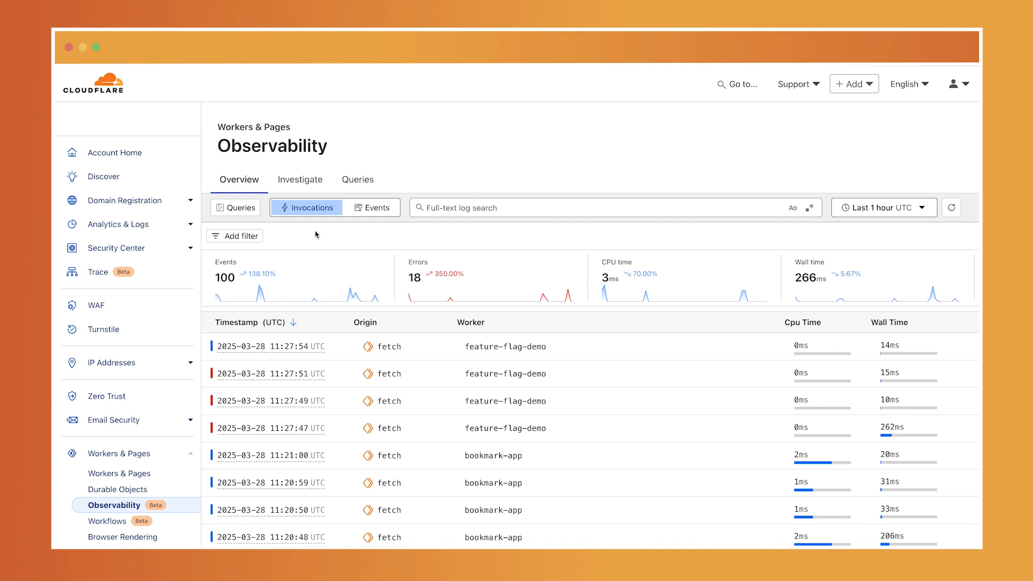
pyautogui.moveTo(358, 224)
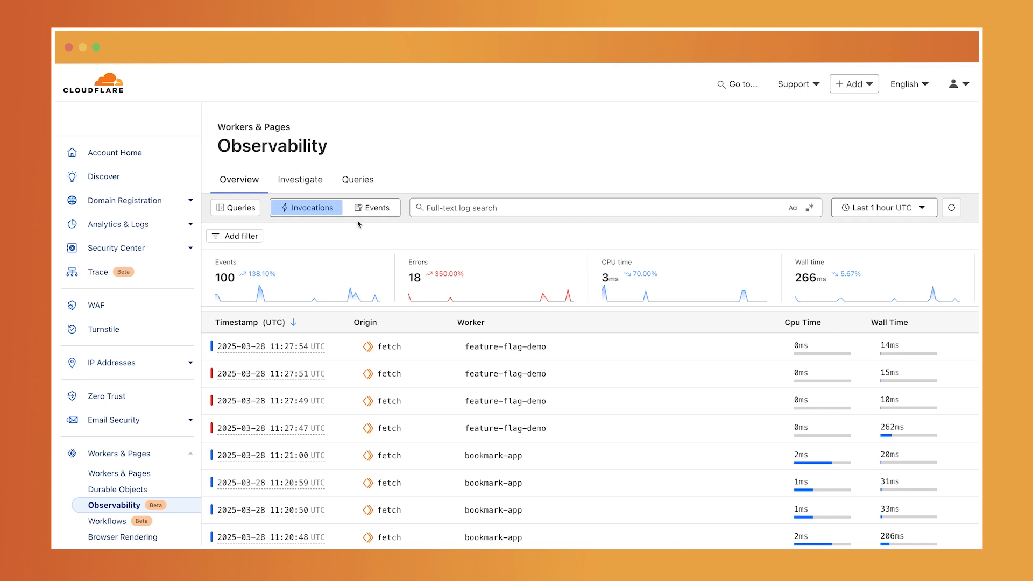
pyautogui.moveTo(322, 330)
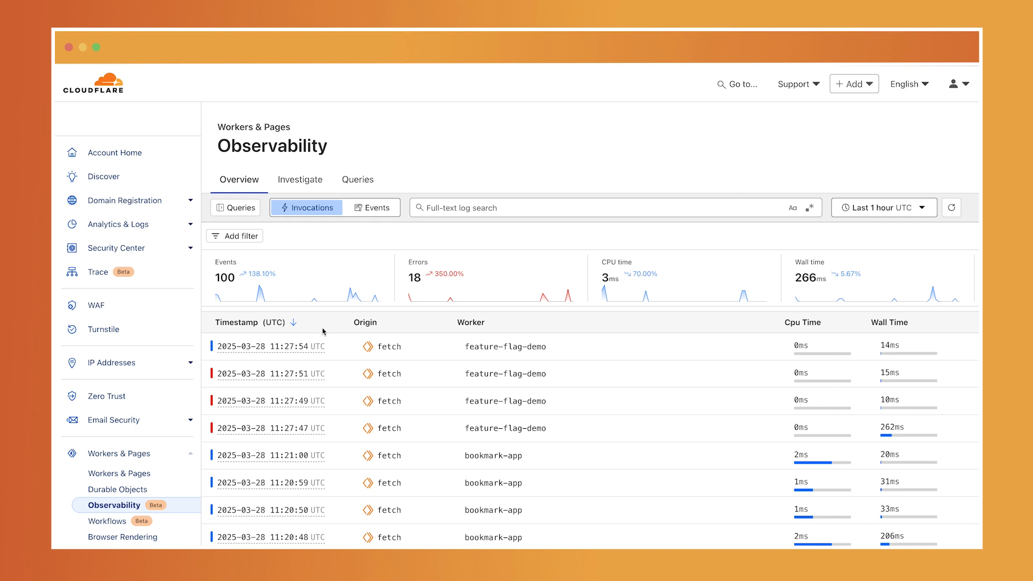
pyautogui.moveTo(303, 349)
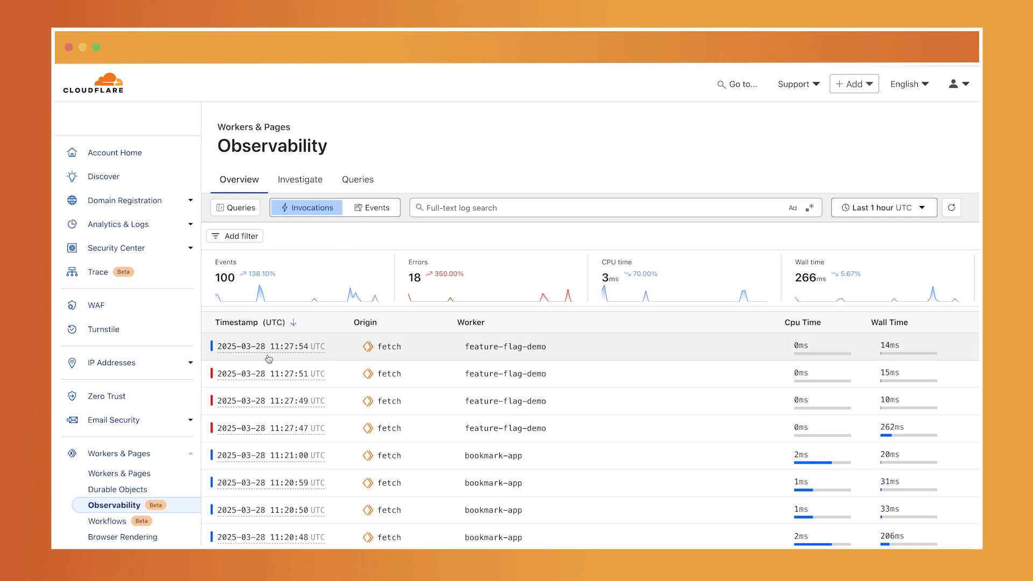
# Open the newest feature-flag-demo /favicon.ico request to view its logged properties.
pyautogui.click(269, 347)
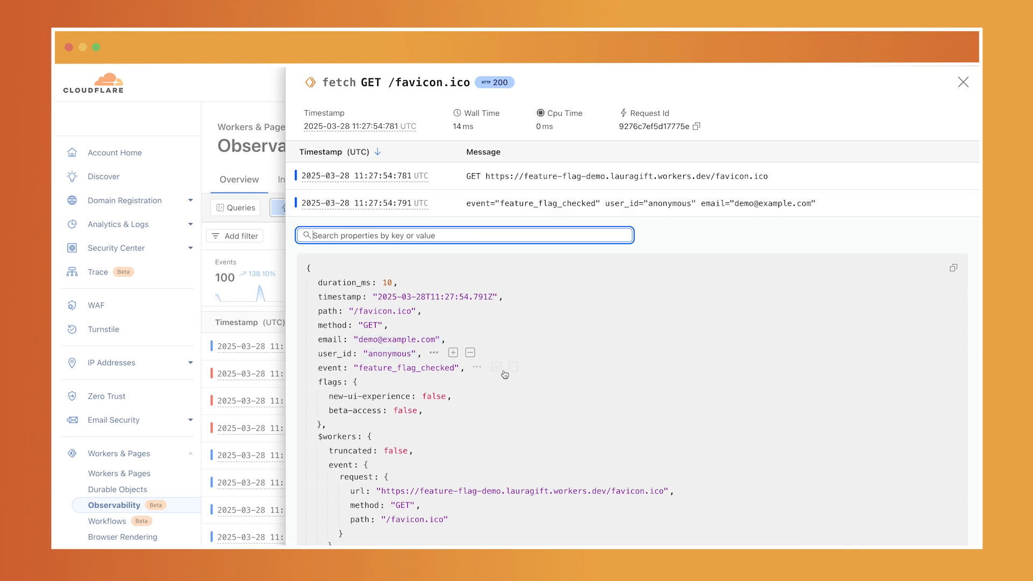
pyautogui.moveTo(513, 368)
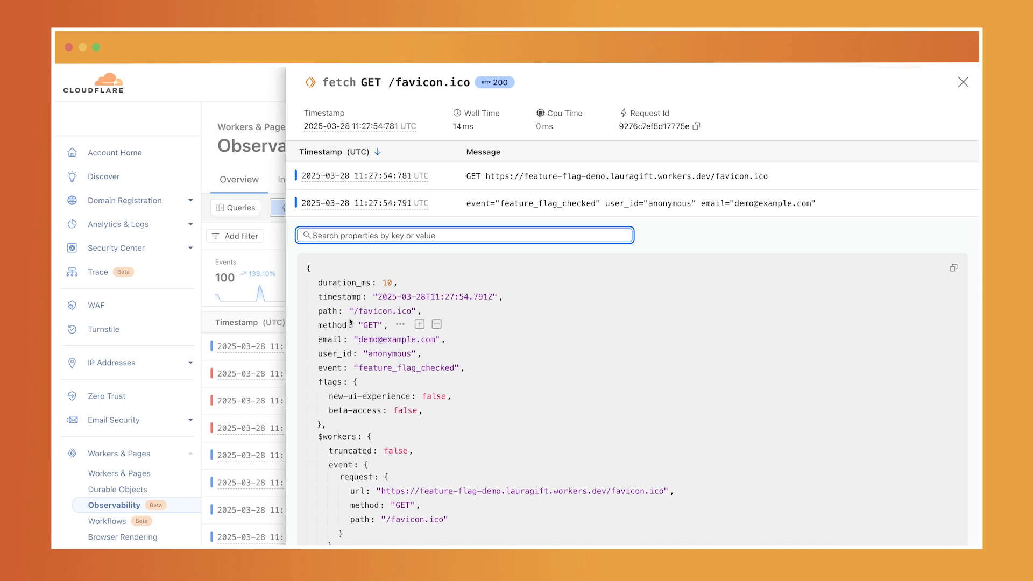
pyautogui.moveTo(354, 303)
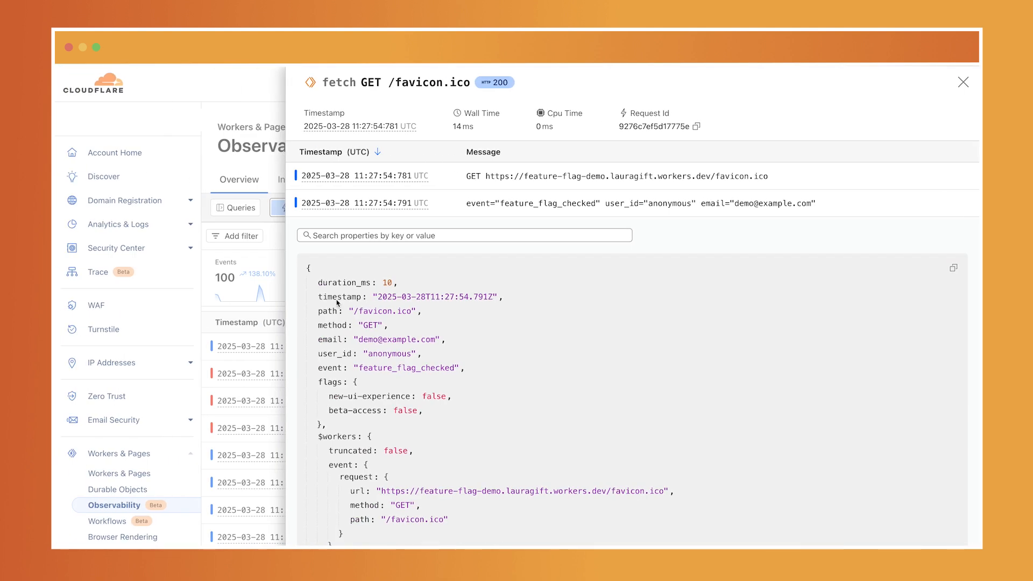
# Close the favicon details, then inspect a GET / invocation's feature_flag_checked log properties.
pyautogui.click(963, 82)
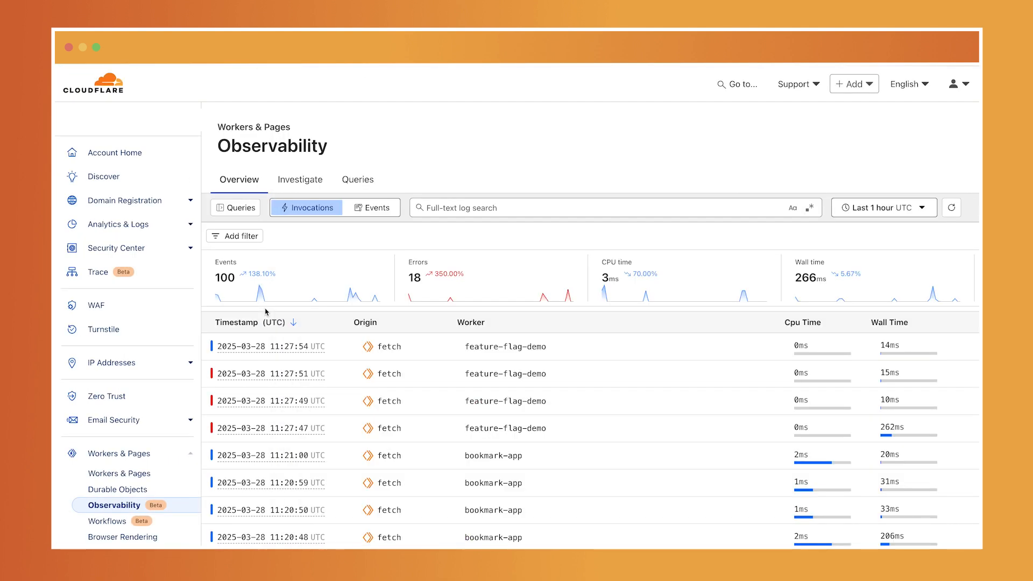
pyautogui.scroll(-3)
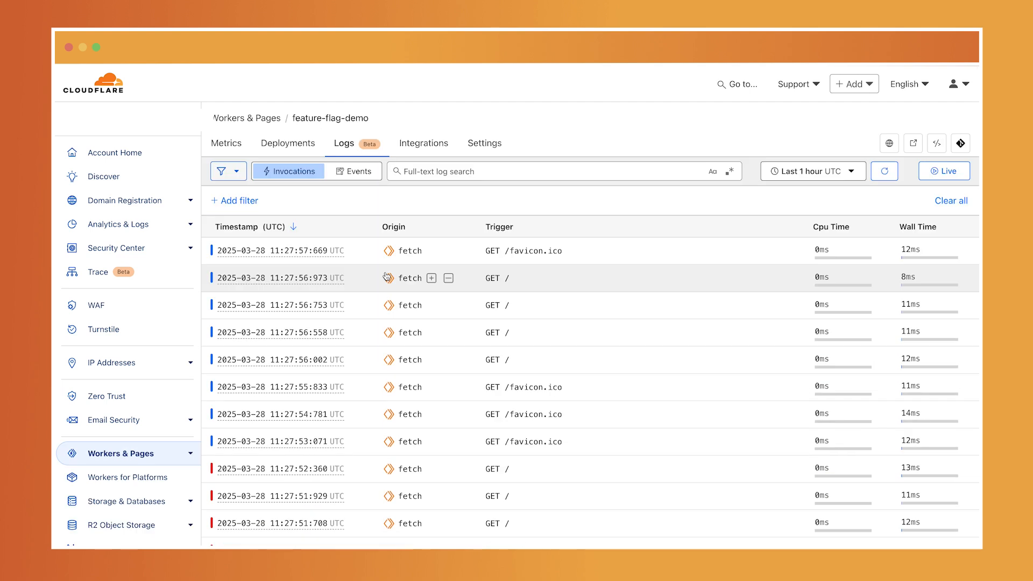
pyautogui.moveTo(388, 275)
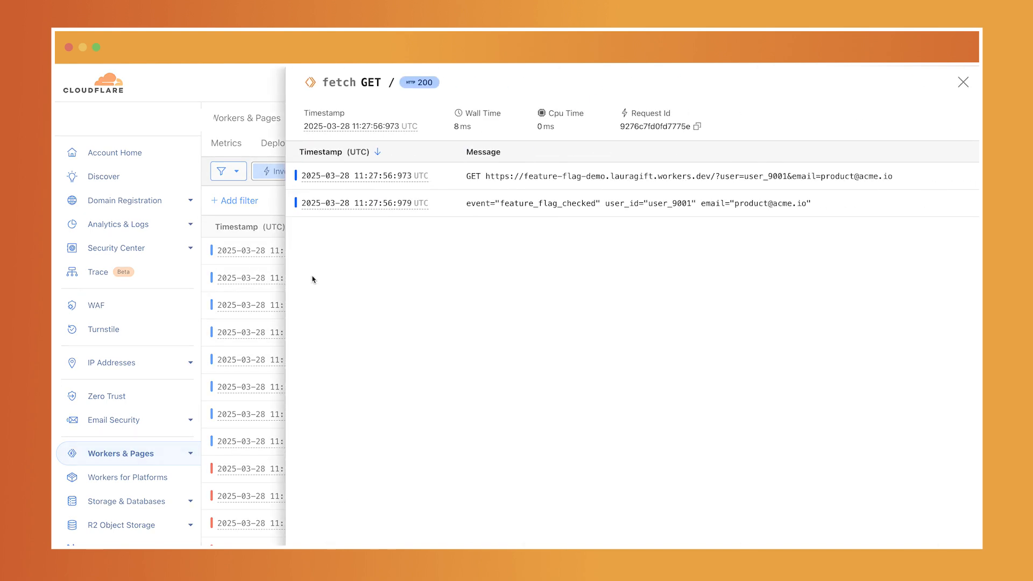
pyautogui.click(594, 203)
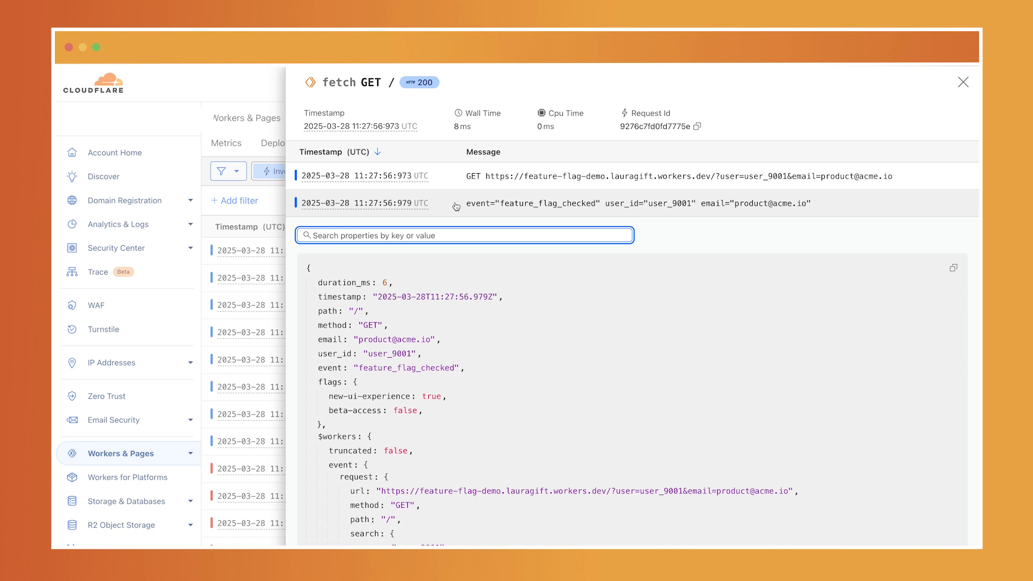
pyautogui.moveTo(415, 335)
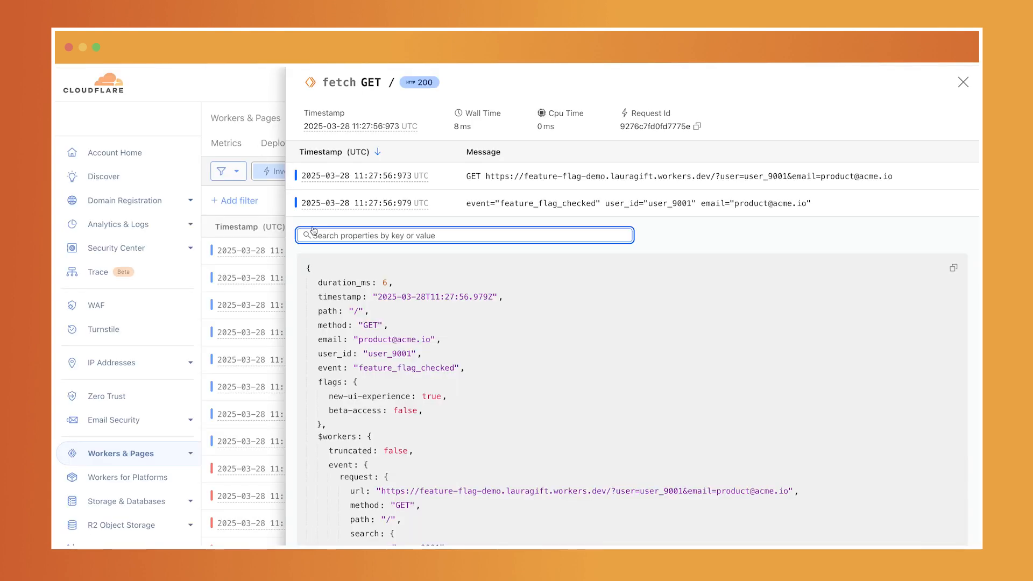
pyautogui.click(963, 82)
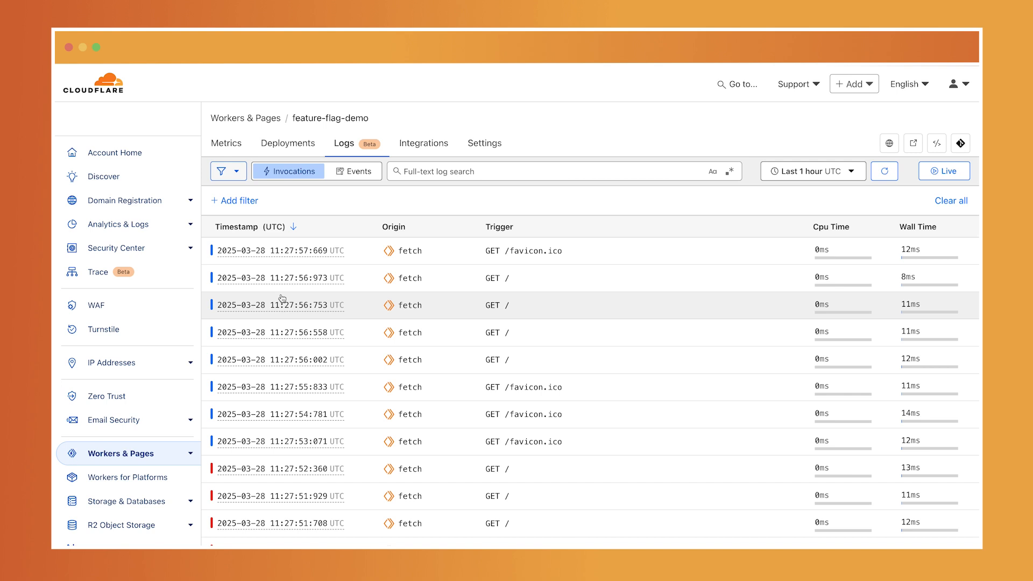
pyautogui.click(280, 305)
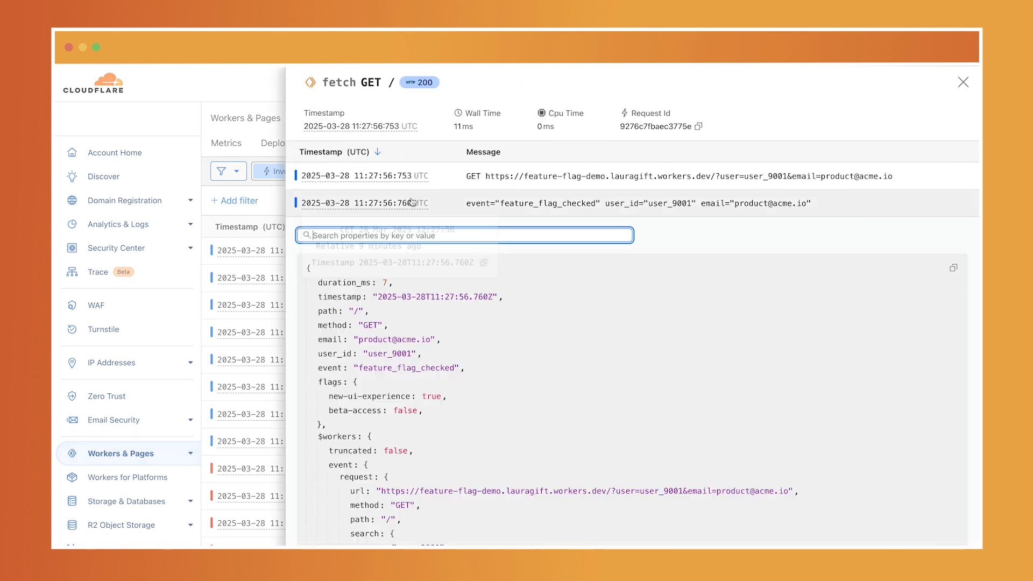
pyautogui.moveTo(459, 323)
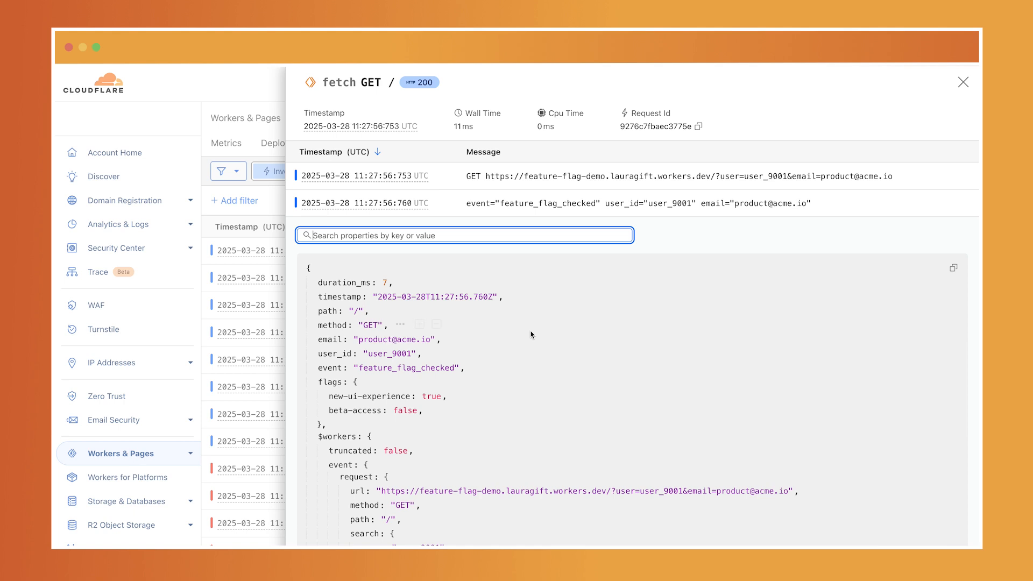
pyautogui.moveTo(482, 329)
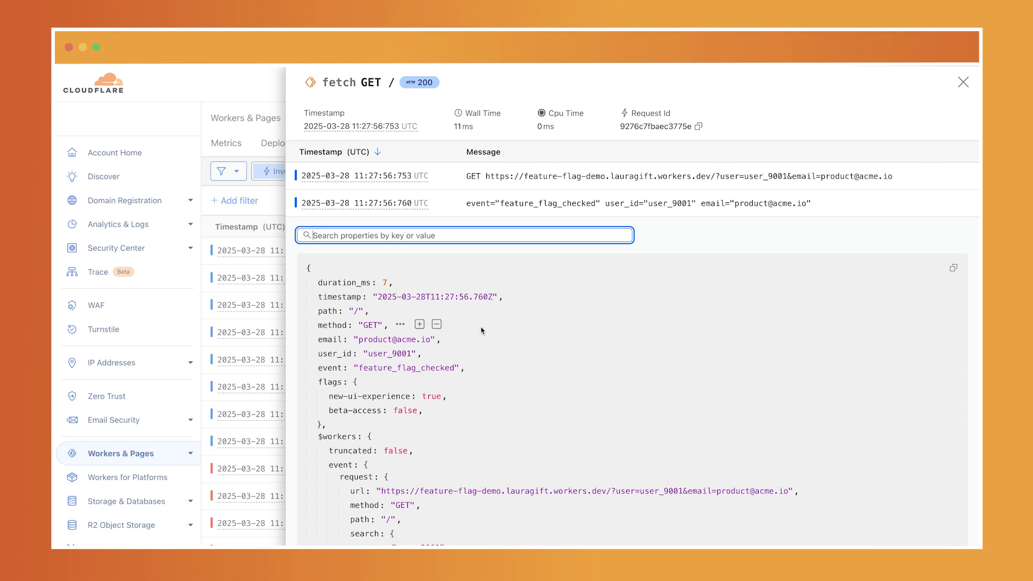
pyautogui.moveTo(507, 329)
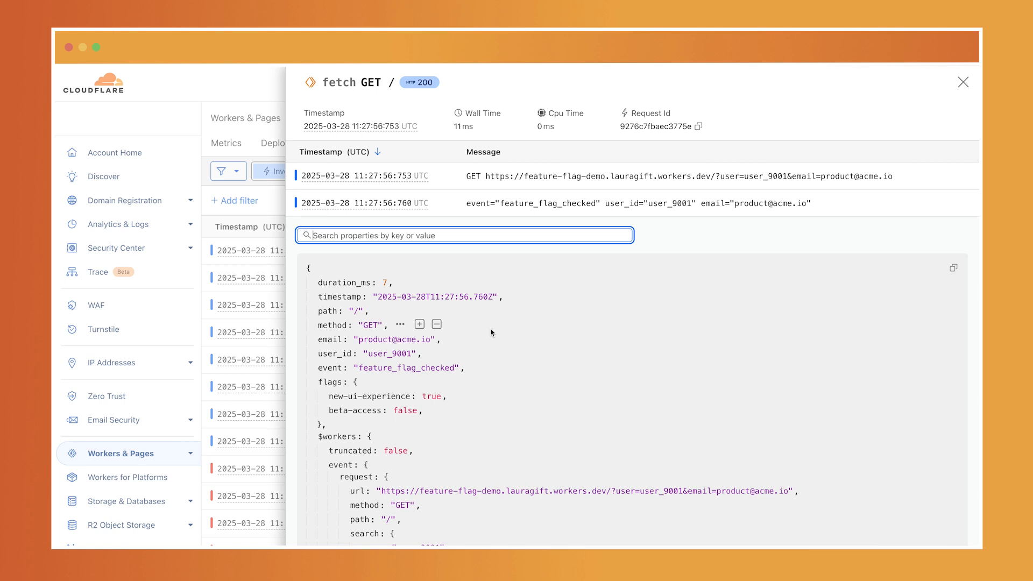
pyautogui.moveTo(472, 338)
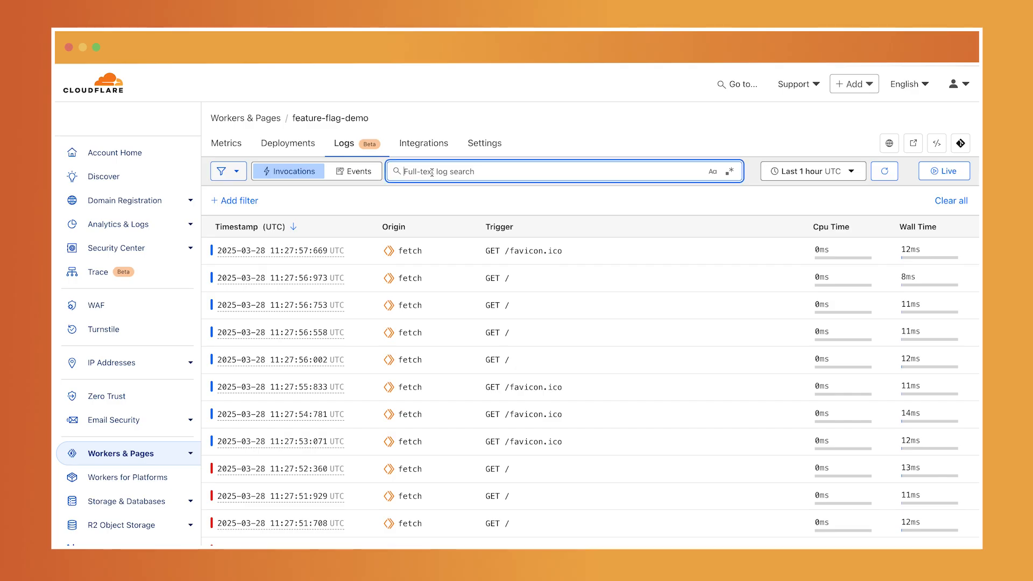
# Search the feature-flag-demo logs for 'user_id'.
pyautogui.write('user')
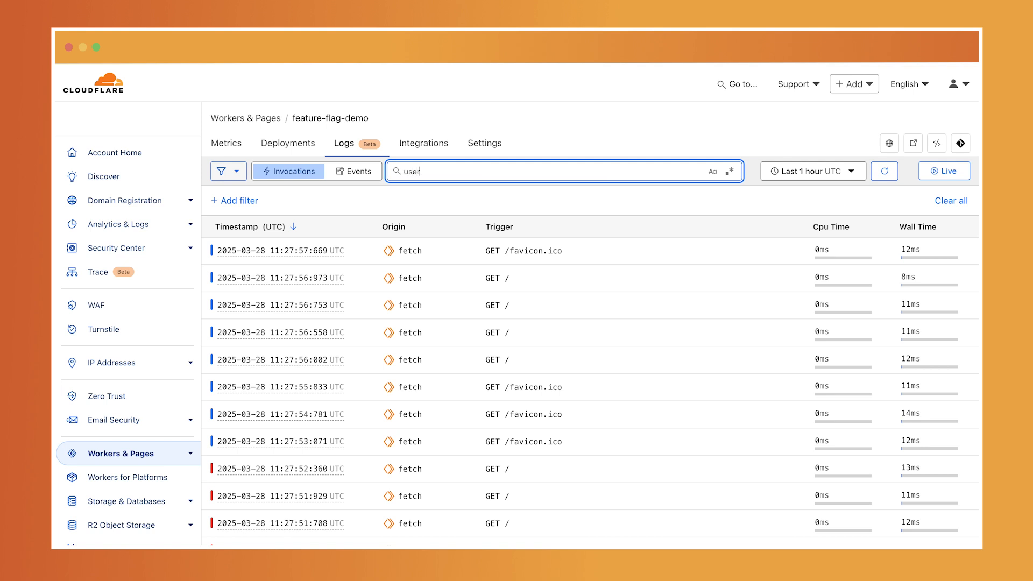
pyautogui.write('_id')
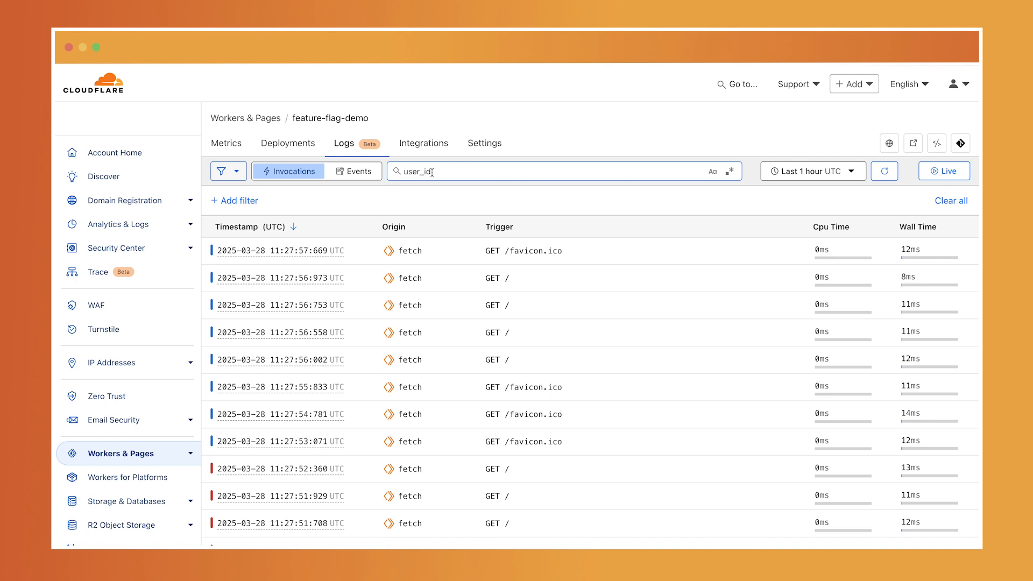
pyautogui.moveTo(382, 186)
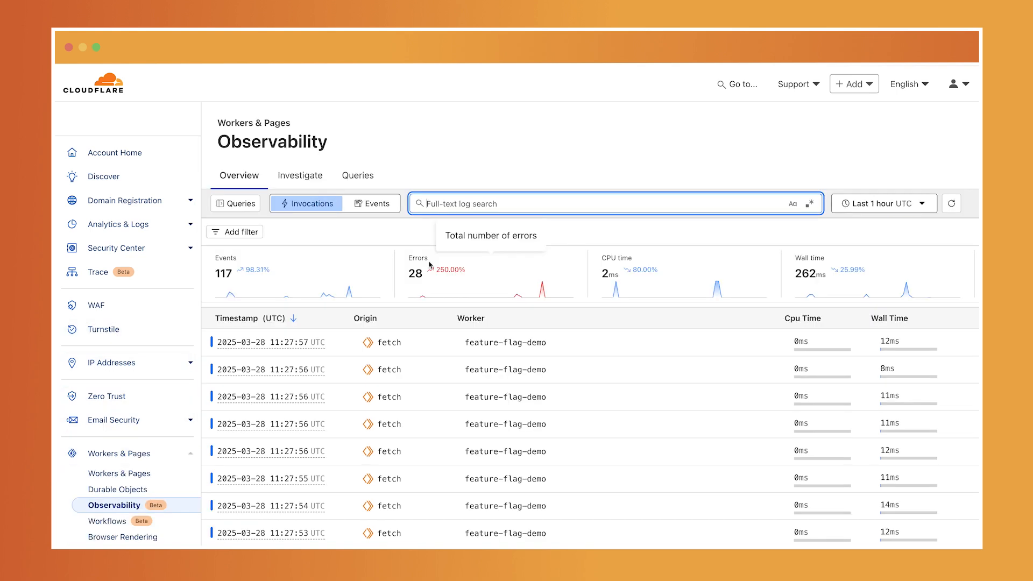
pyautogui.moveTo(291, 318)
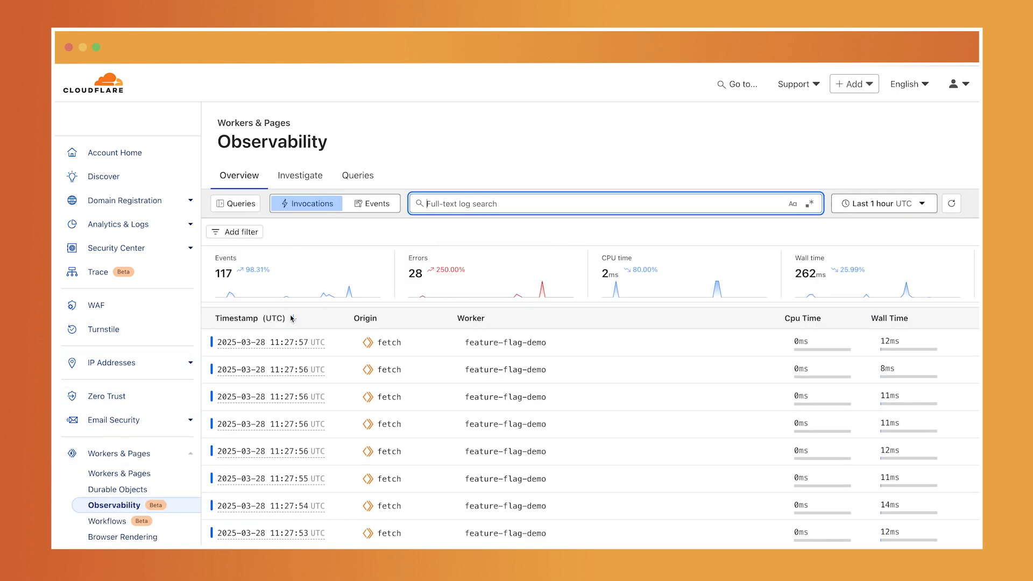
# Switch to the Observability Investigate tab charting feature-flag-demo (98) and bookmark-app (19) events.
pyautogui.click(299, 175)
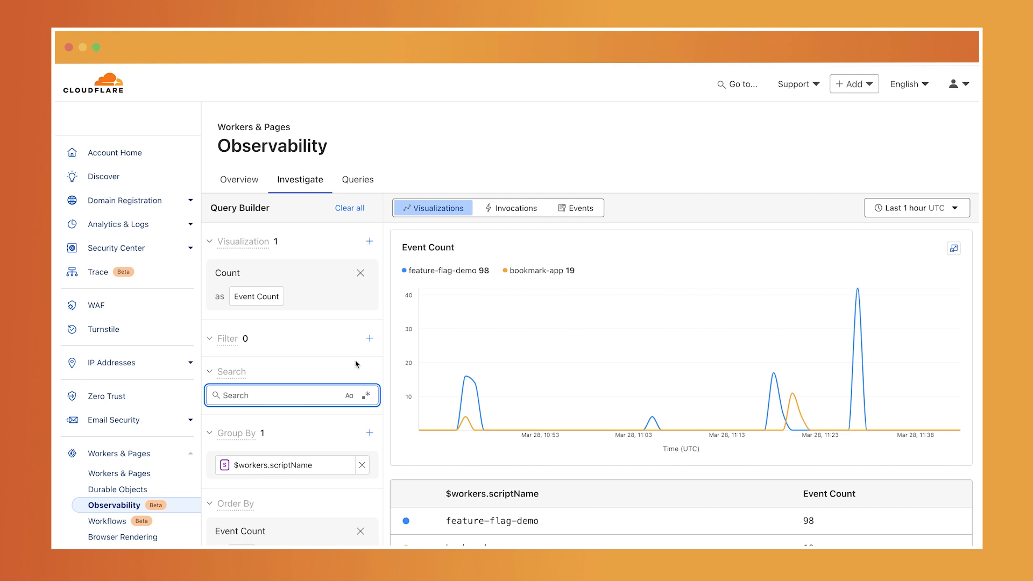
pyautogui.moveTo(353, 359)
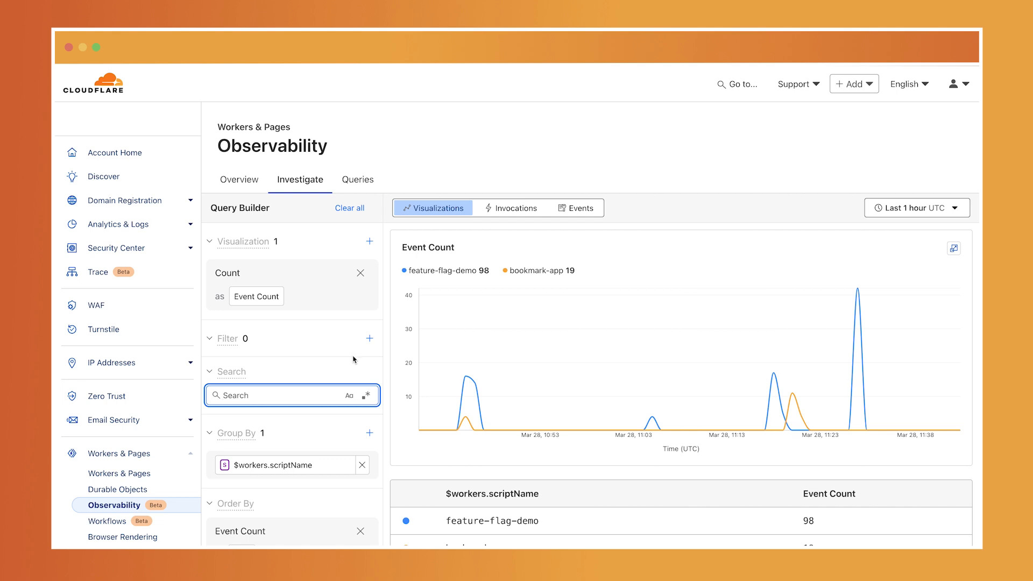
pyautogui.moveTo(341, 425)
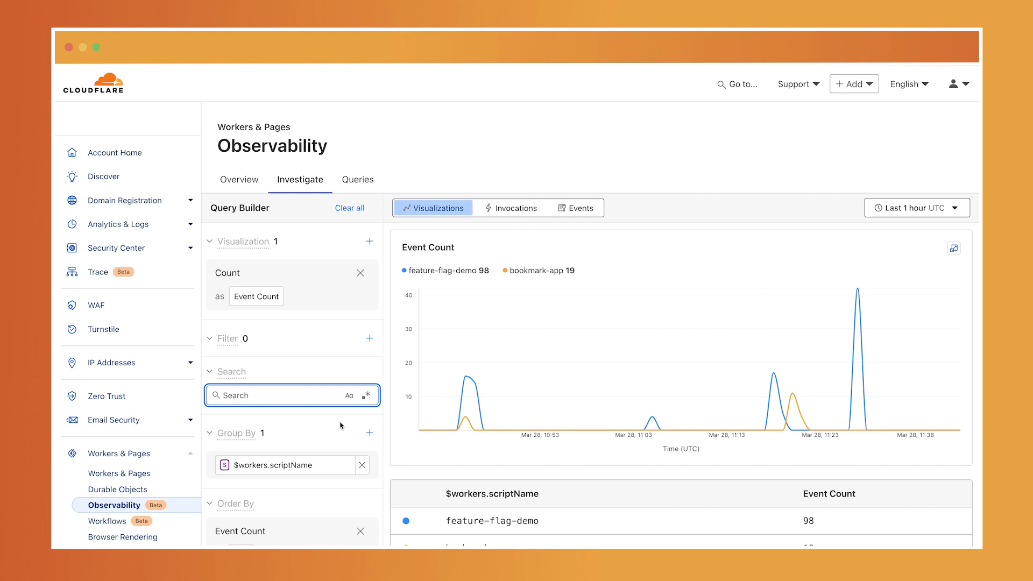
pyautogui.moveTo(465, 342)
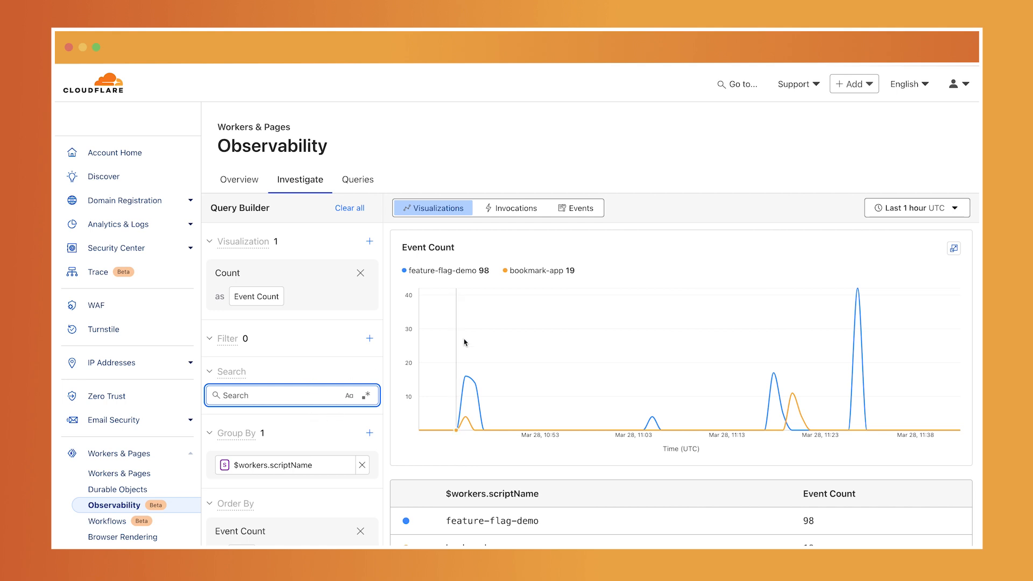
pyautogui.moveTo(352, 371)
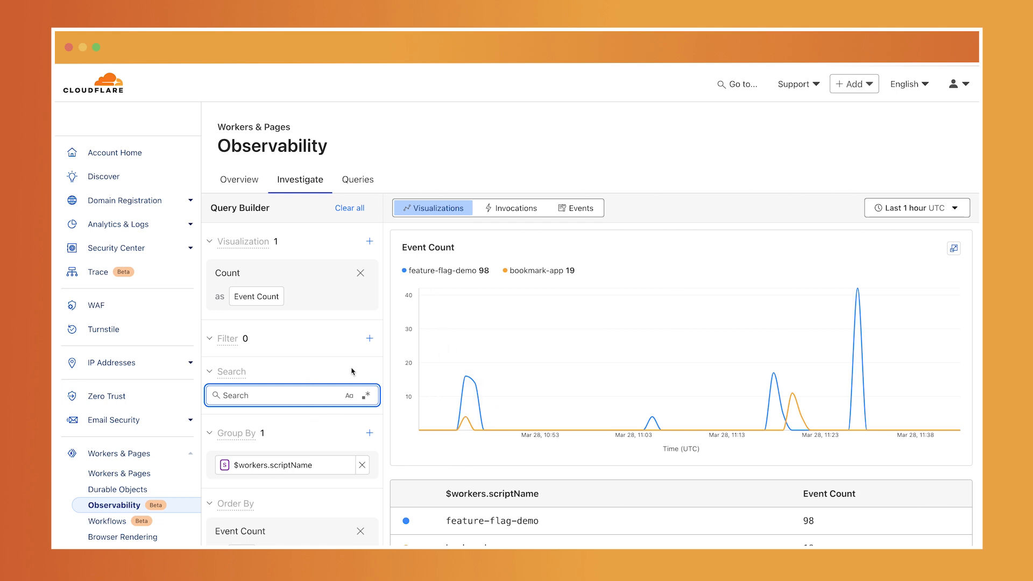
pyautogui.moveTo(261, 429)
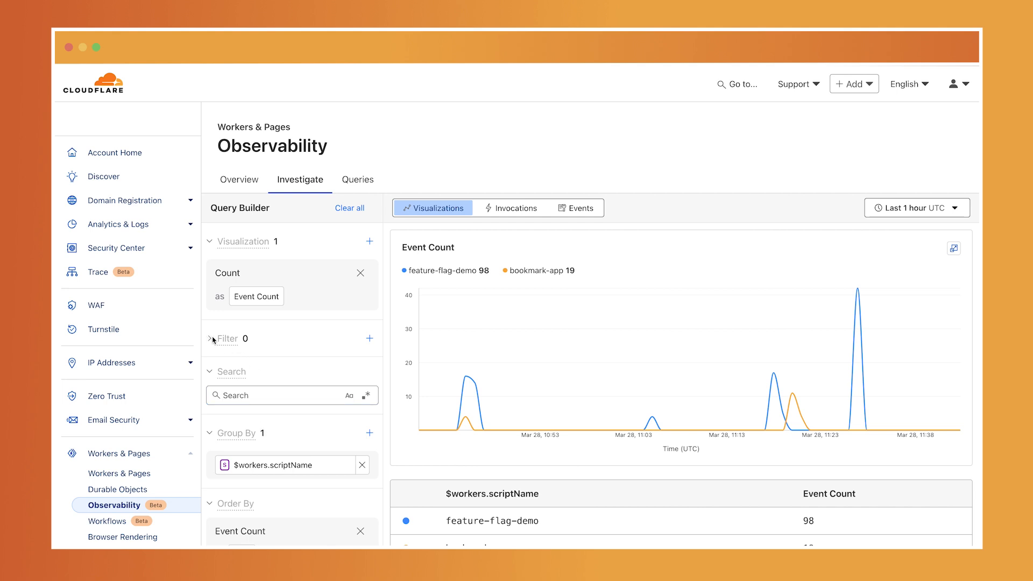
# Filter the query to $metadata.error Equals the simulated GET request error, then save it.
pyautogui.click(370, 338)
pyautogui.write('erro')
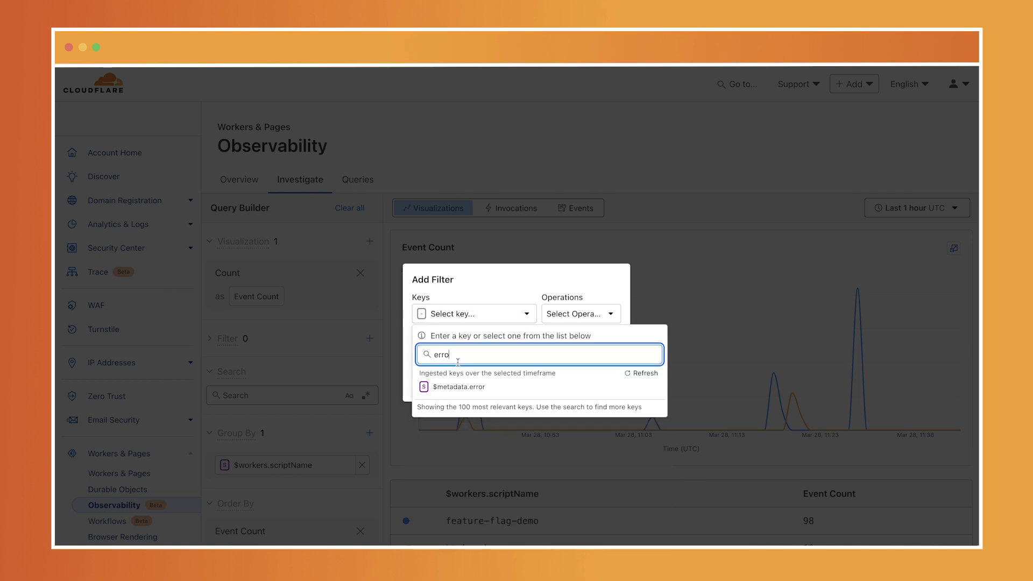
pyautogui.write('r')
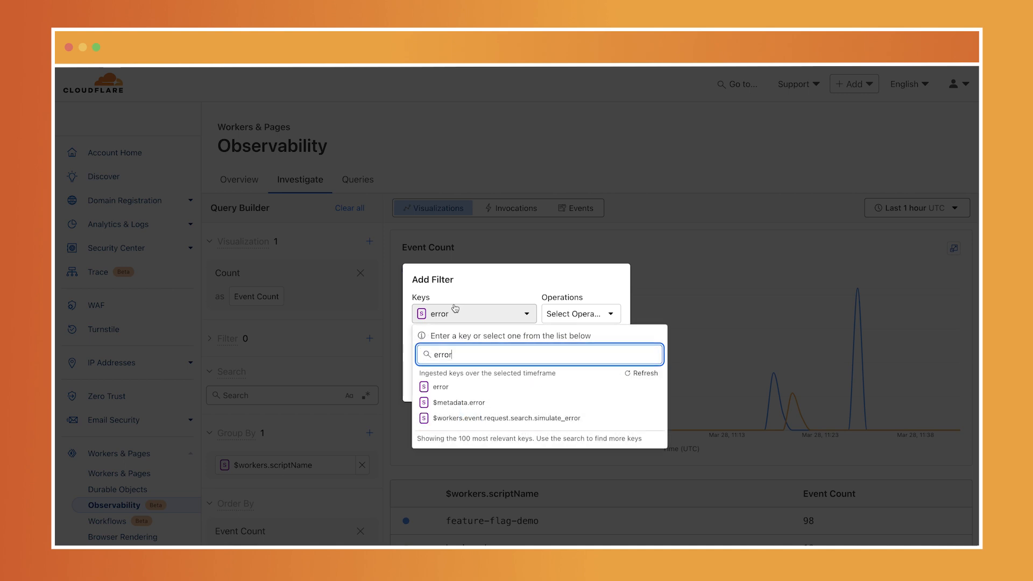
pyautogui.click(457, 403)
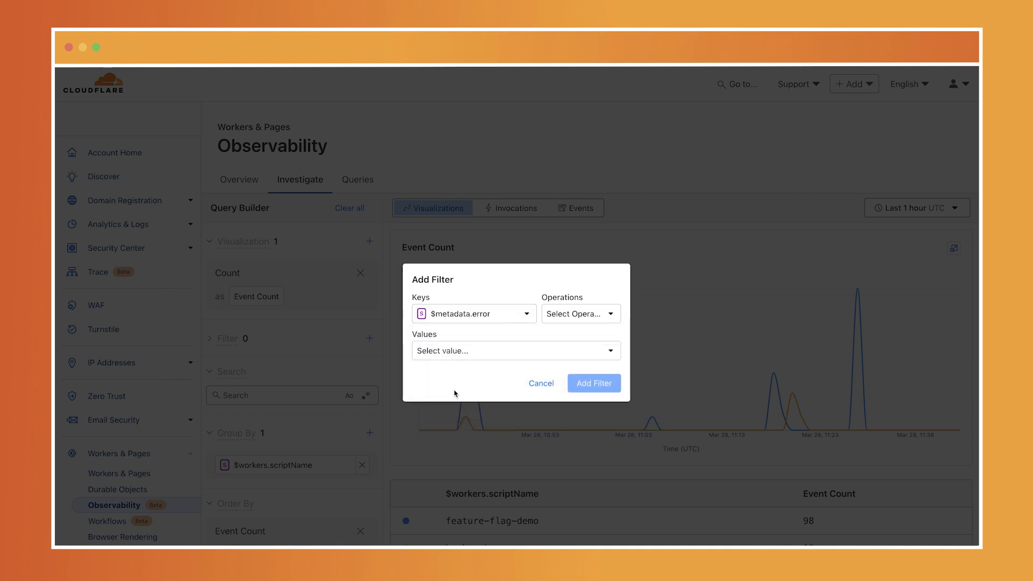
pyautogui.click(580, 313)
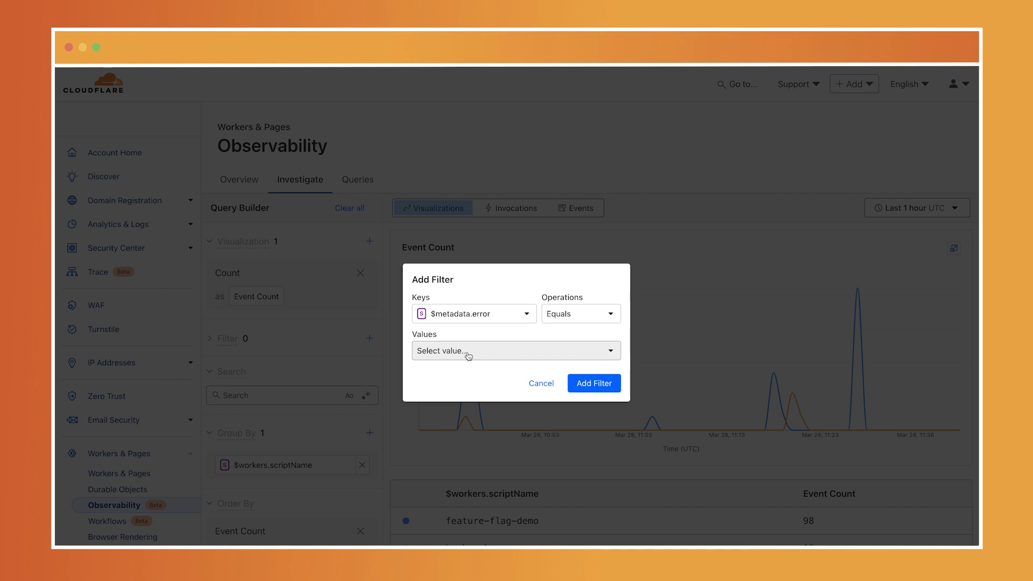
pyautogui.click(516, 351)
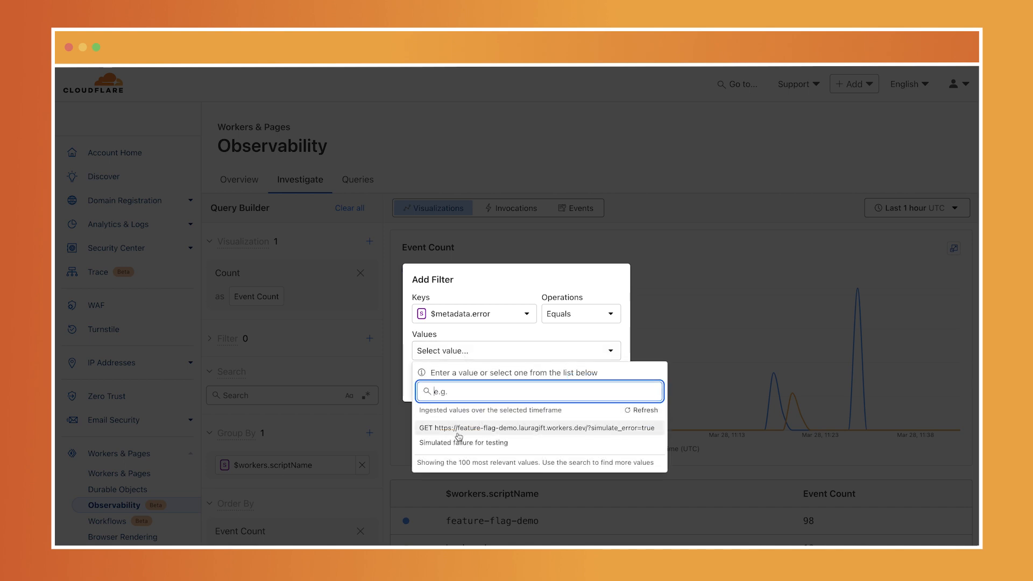
pyautogui.click(538, 428)
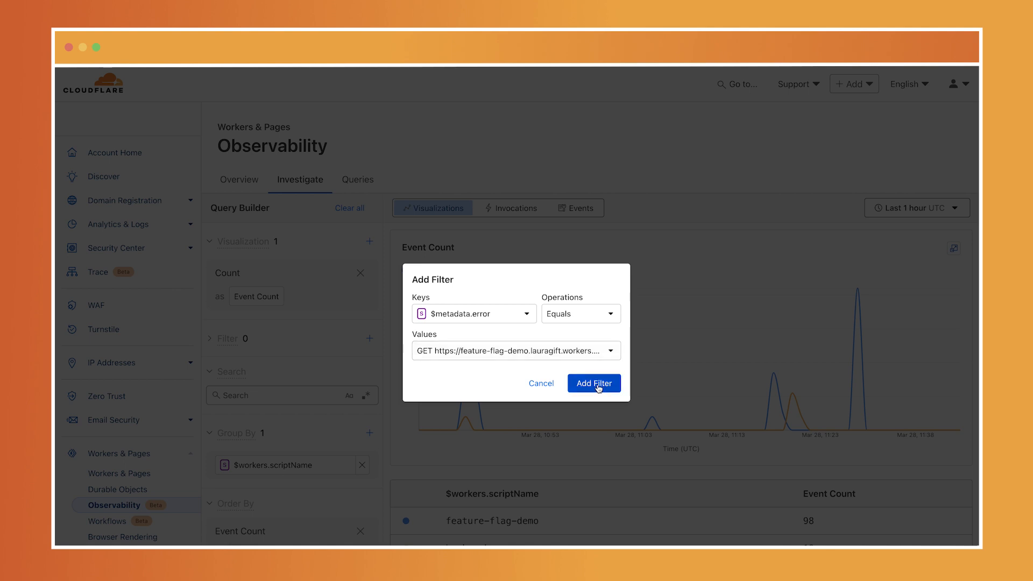
pyautogui.click(594, 383)
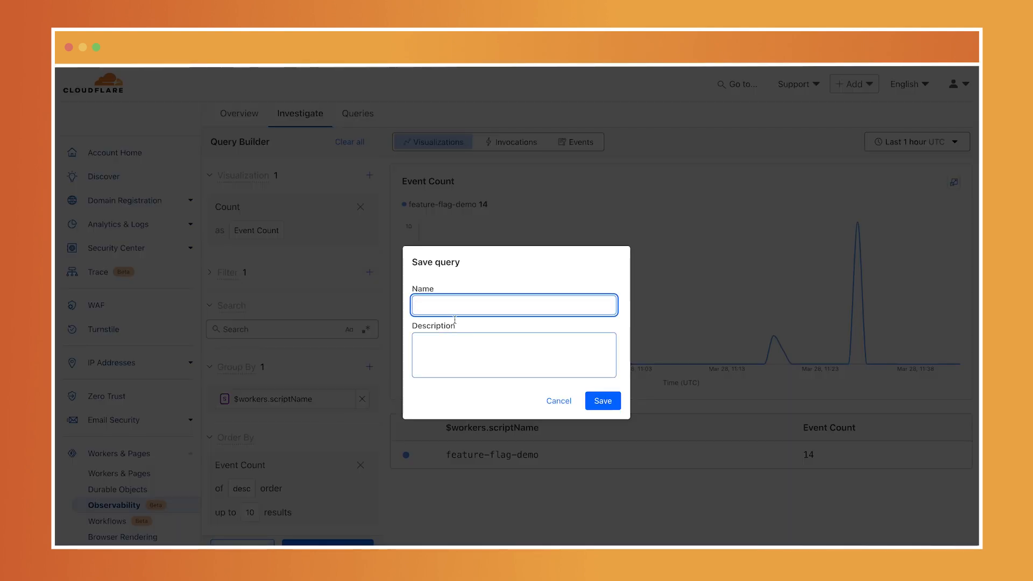
pyautogui.click(602, 401)
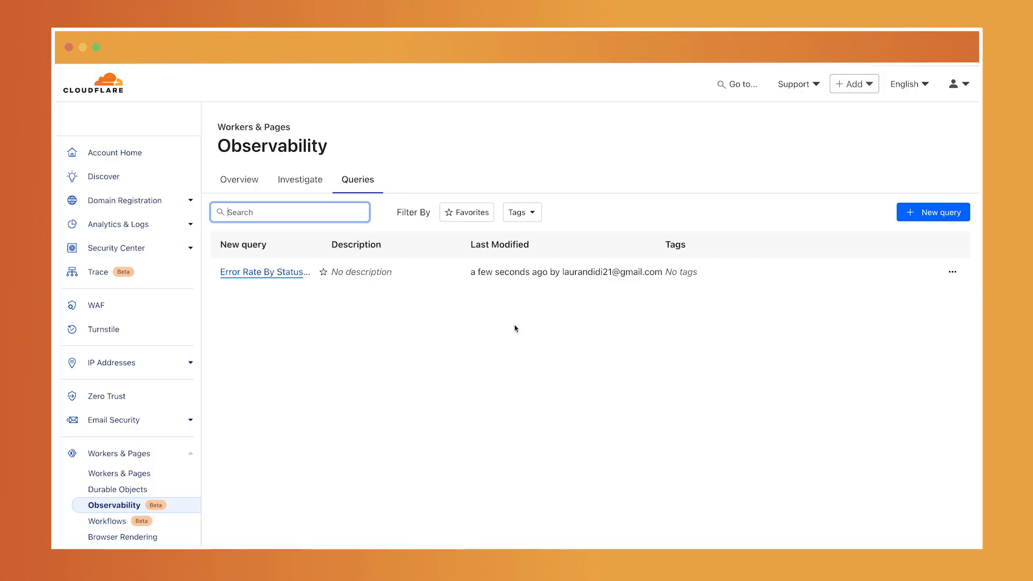